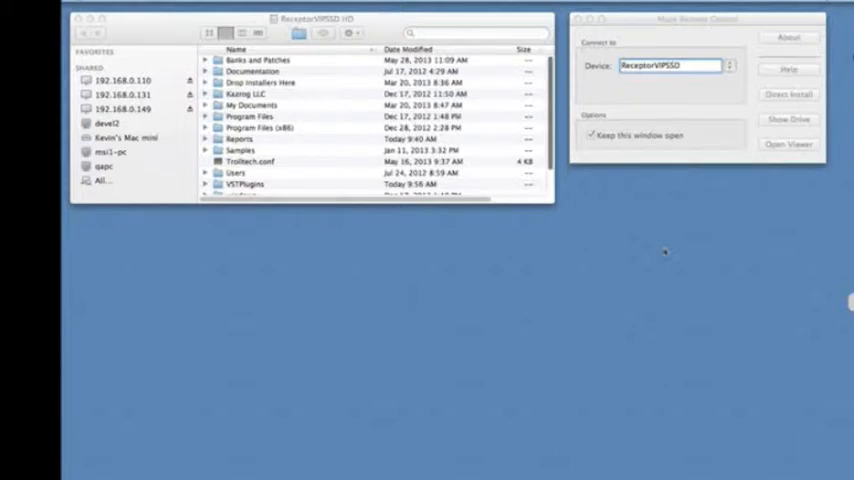
pyautogui.moveTo(665, 250)
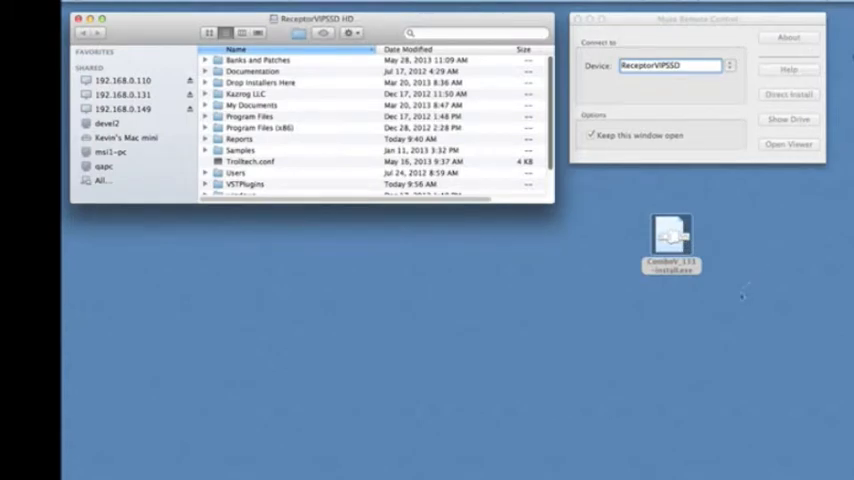
pyautogui.moveTo(736, 283)
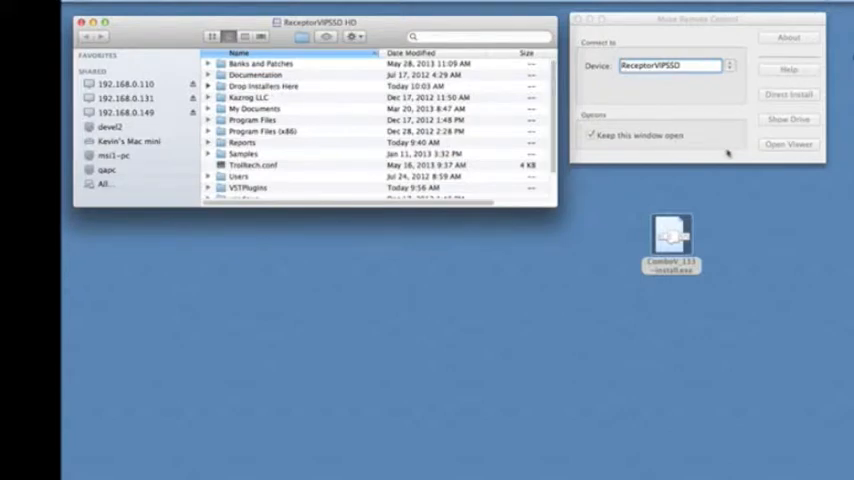
# Step: Open the Receptor viewer and go to Setup > Software Manager's installed plugins list
pyautogui.click(789, 144)
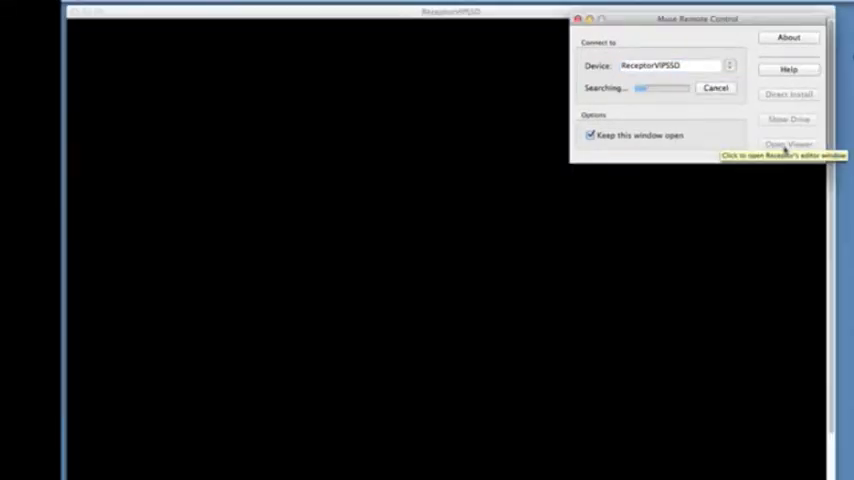
pyautogui.click(783, 155)
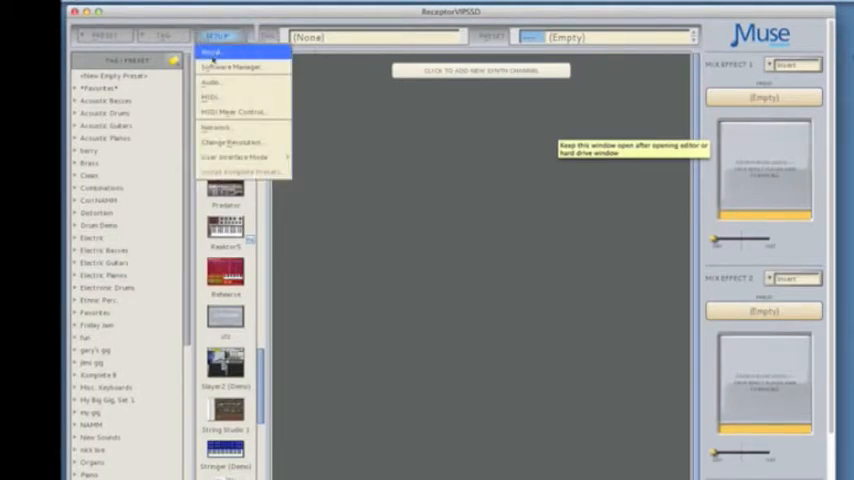
pyautogui.click(229, 67)
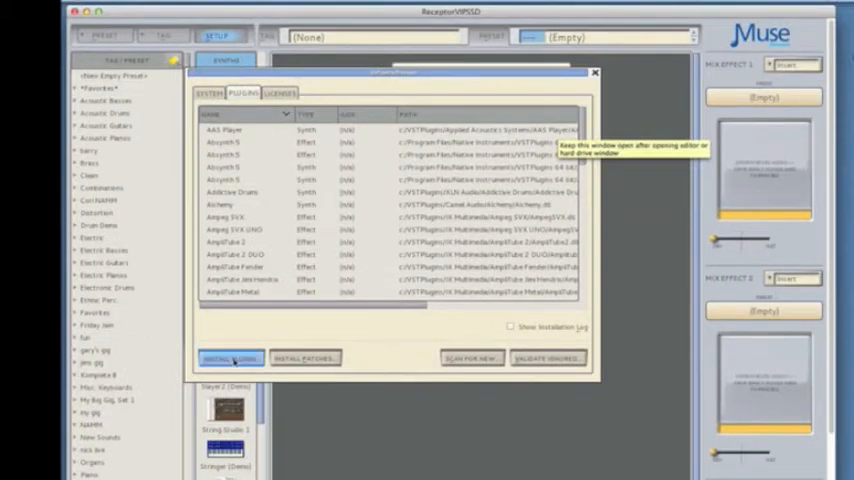
# Step: Use Install Plugins to run the ComboV installer from Drop Installers Here
pyautogui.click(230, 358)
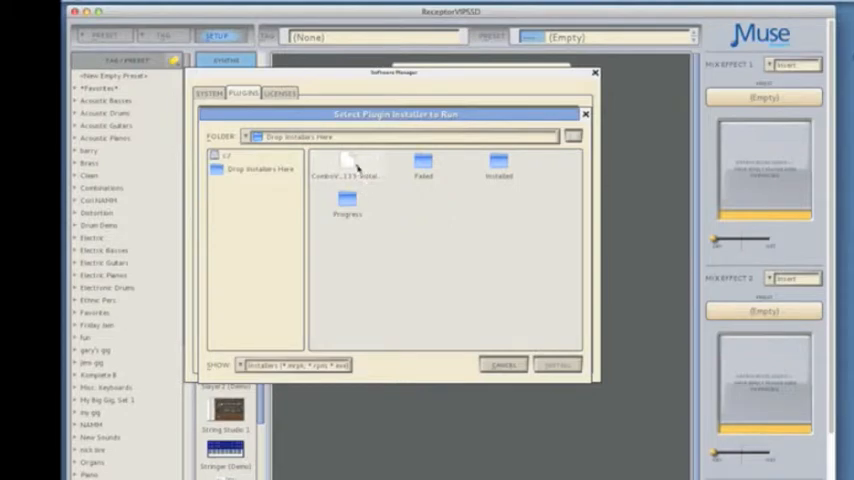
pyautogui.click(347, 165)
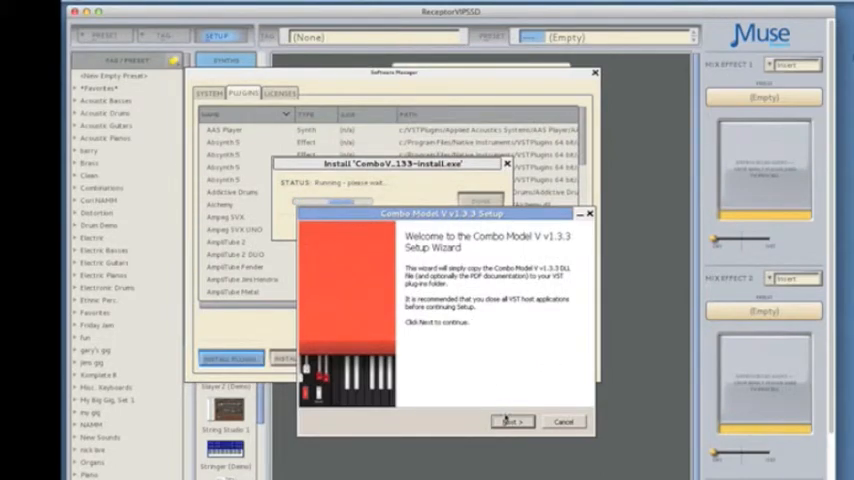
# Step: Advance the Combo Model V wizard past the welcome page, keeping default components
pyautogui.click(512, 421)
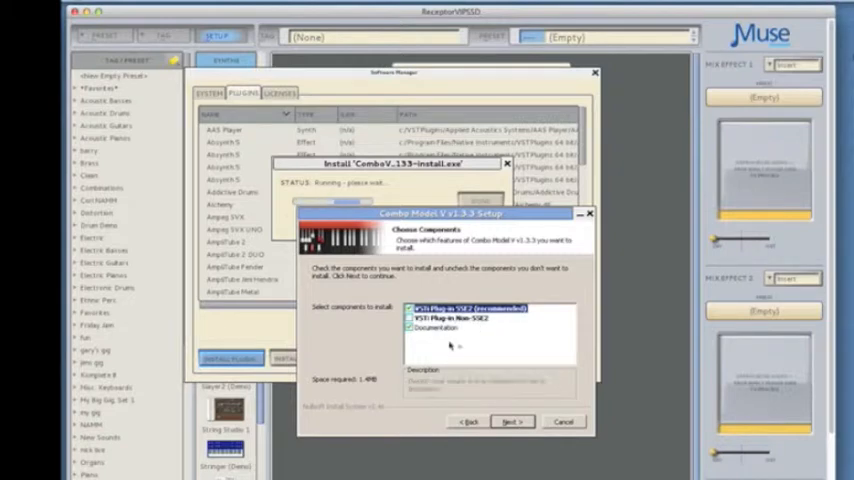
pyautogui.click(445, 318)
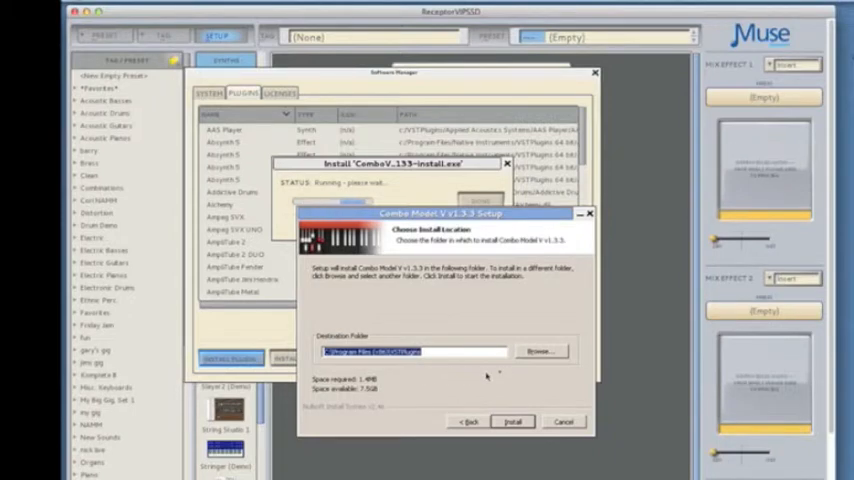
pyautogui.moveTo(540, 355)
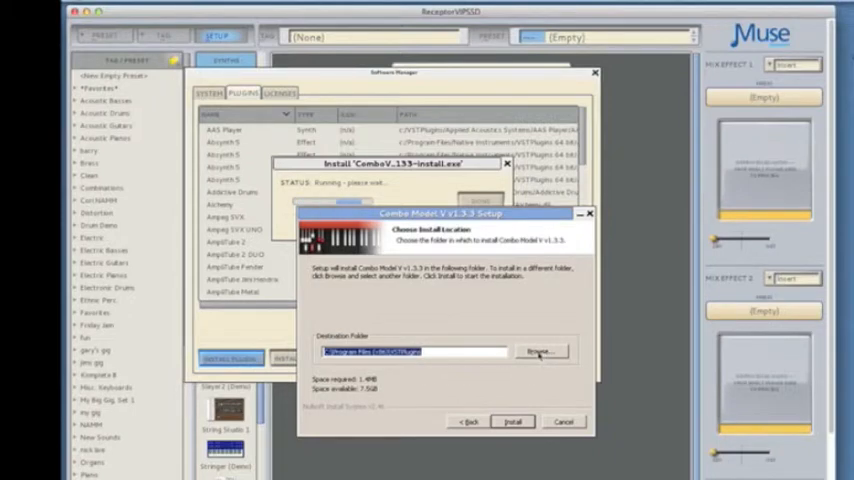
# Step: Browse to C:\VSTPlugins as the install destination and append a Martinic subfolder
pyautogui.click(542, 351)
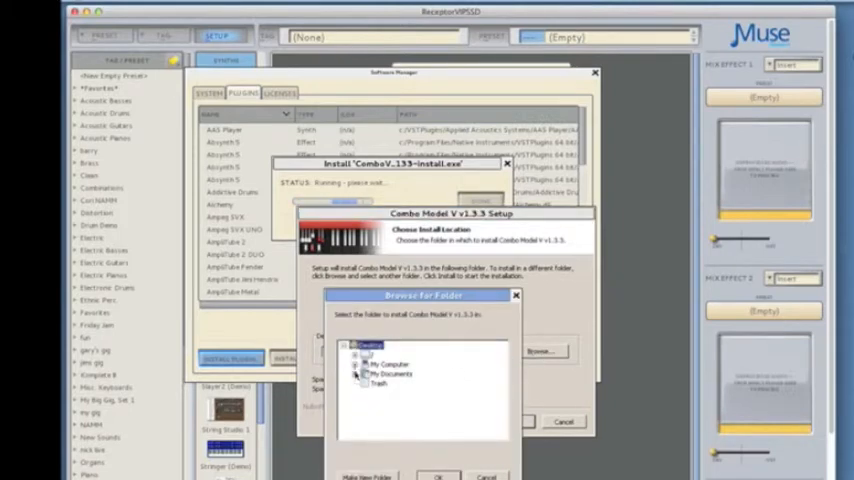
pyautogui.click(350, 364)
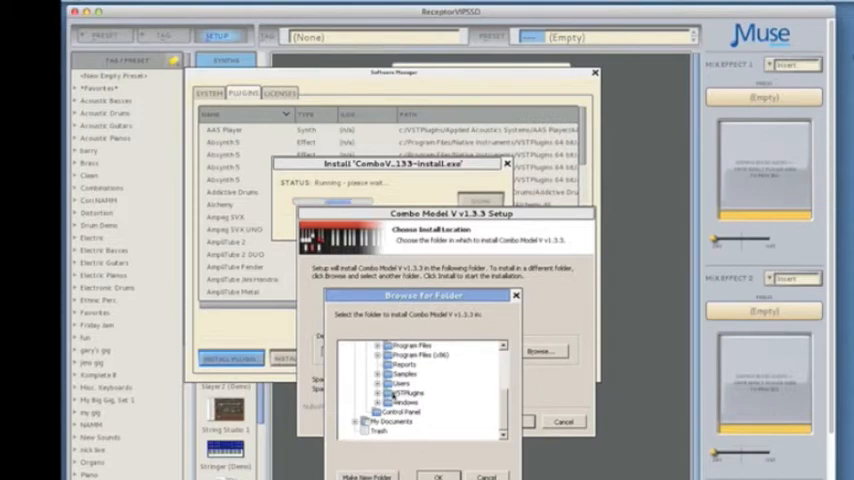
pyautogui.click(405, 393)
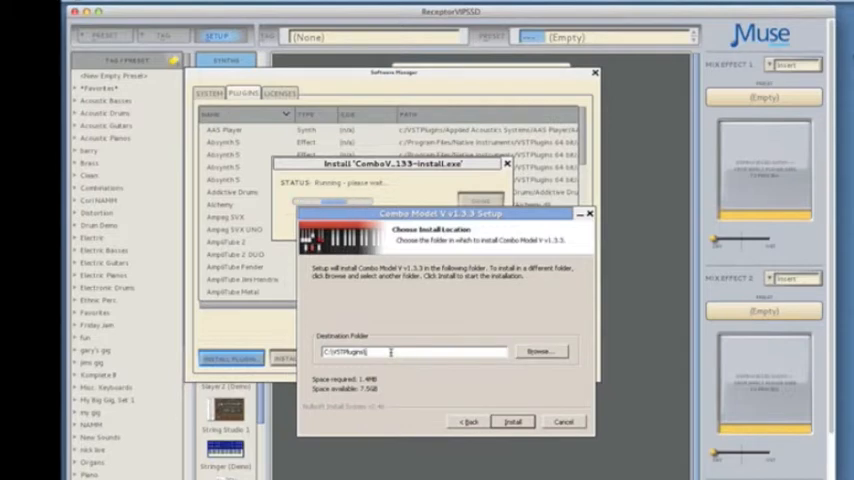
pyautogui.write('Mar')
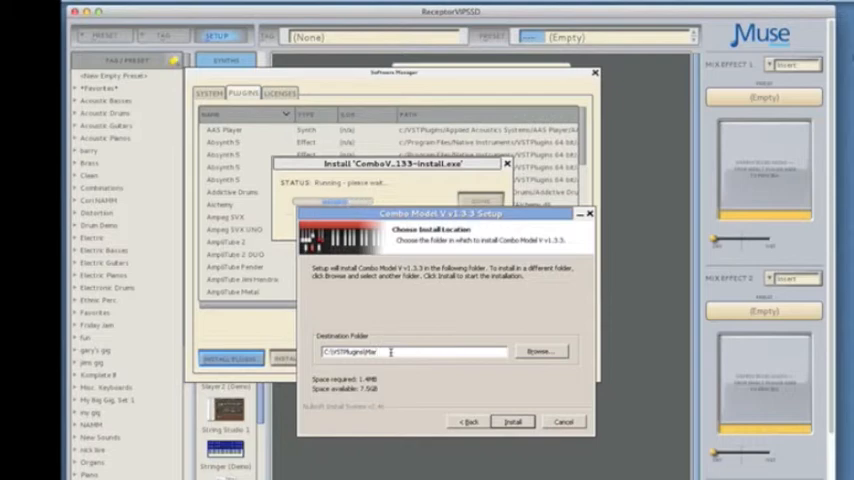
pyautogui.write('Martinc')
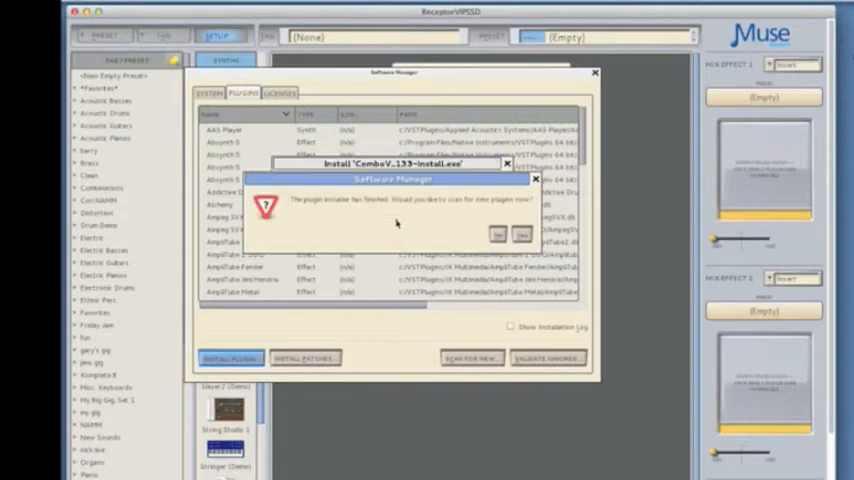
pyautogui.moveTo(305, 207)
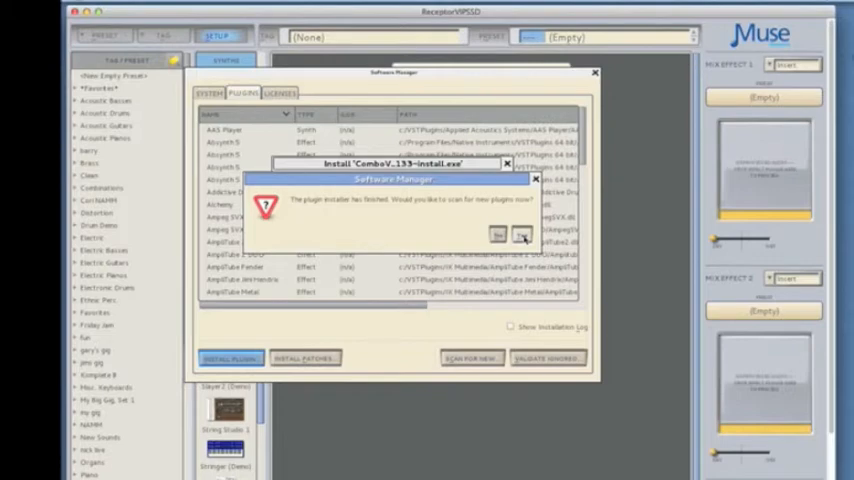
# Step: Scan for new plugins, dismiss the Massive validation error, and close the scan and installer dialogs
pyautogui.click(499, 234)
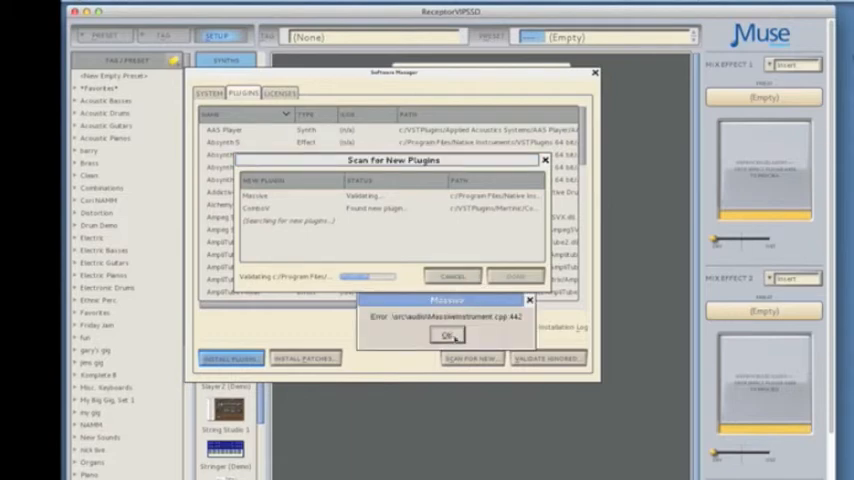
pyautogui.click(447, 334)
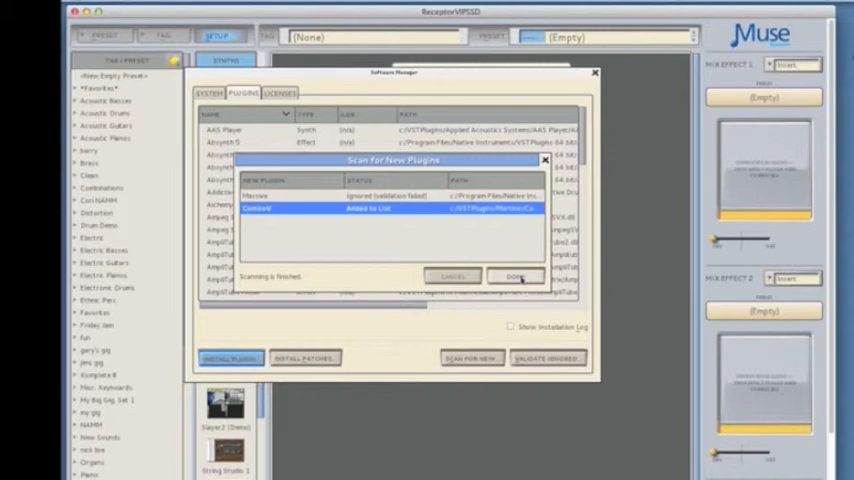
pyautogui.click(515, 276)
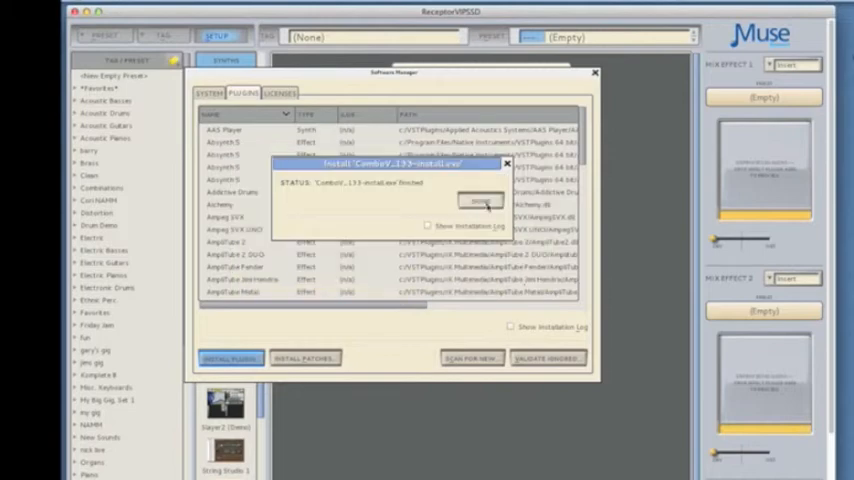
pyautogui.click(480, 200)
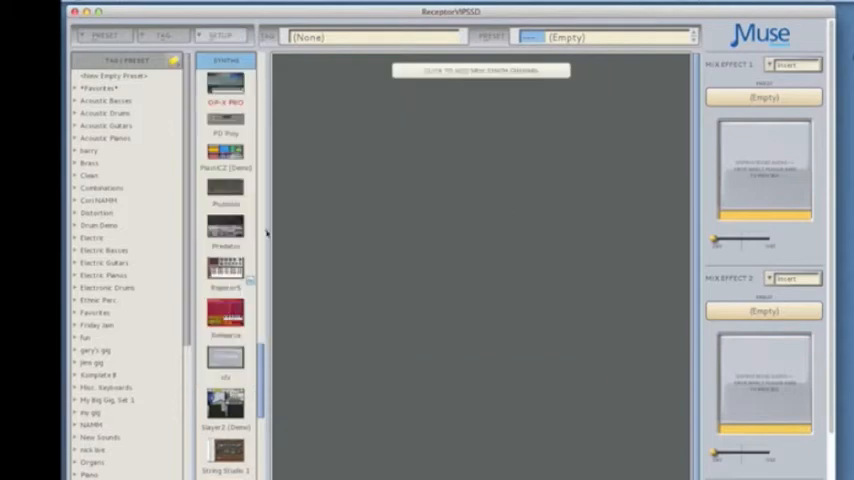
# Step: Drag Combo Model V from the Synths list into the empty channel area as Synth 1
pyautogui.scroll(3)
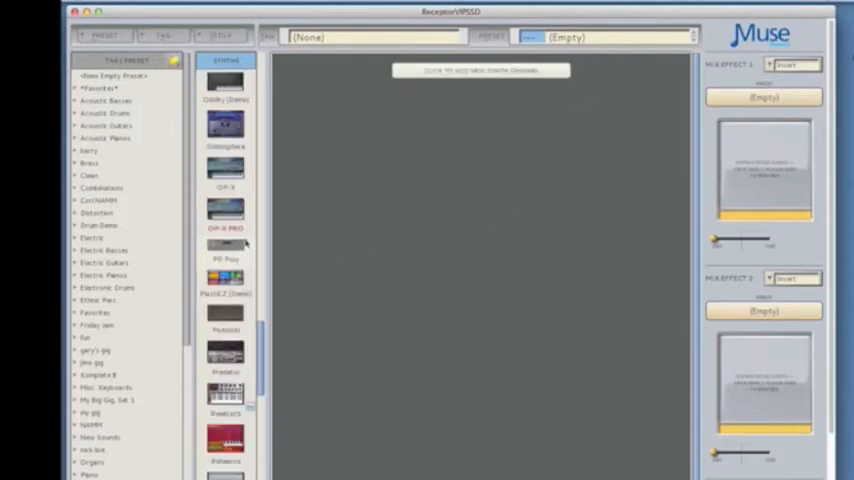
pyautogui.scroll(-3)
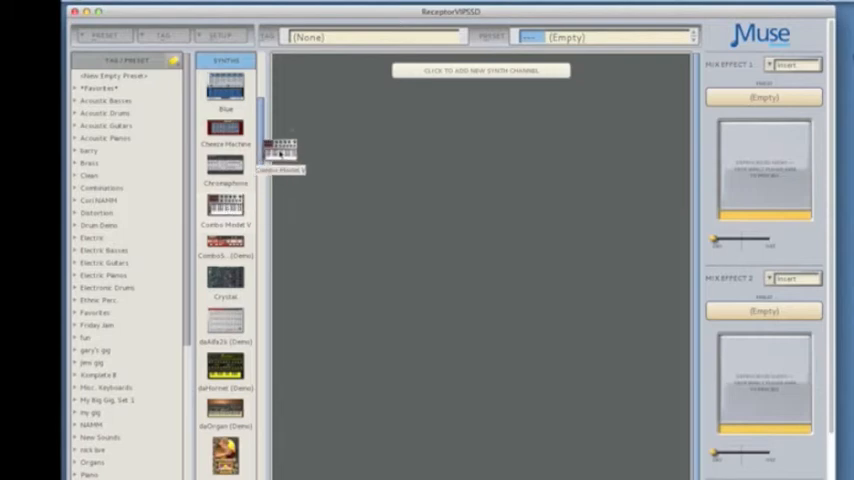
pyautogui.moveTo(280, 150); pyautogui.dragTo(314, 100)
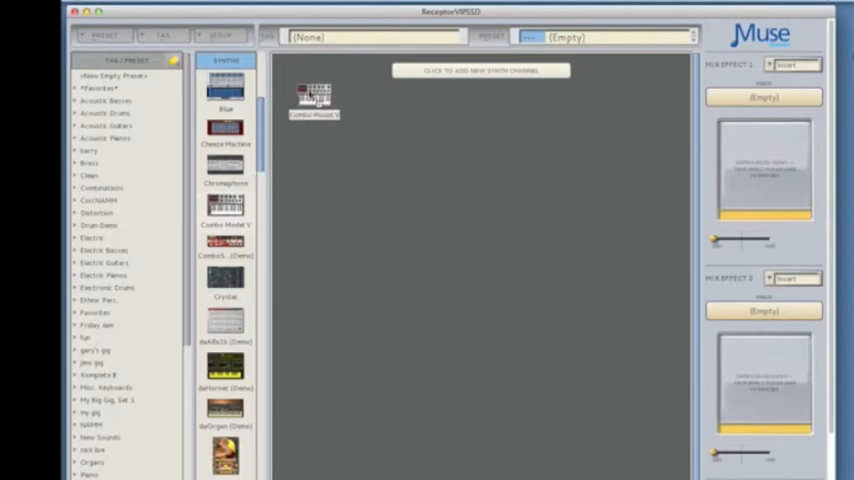
pyautogui.click(314, 100)
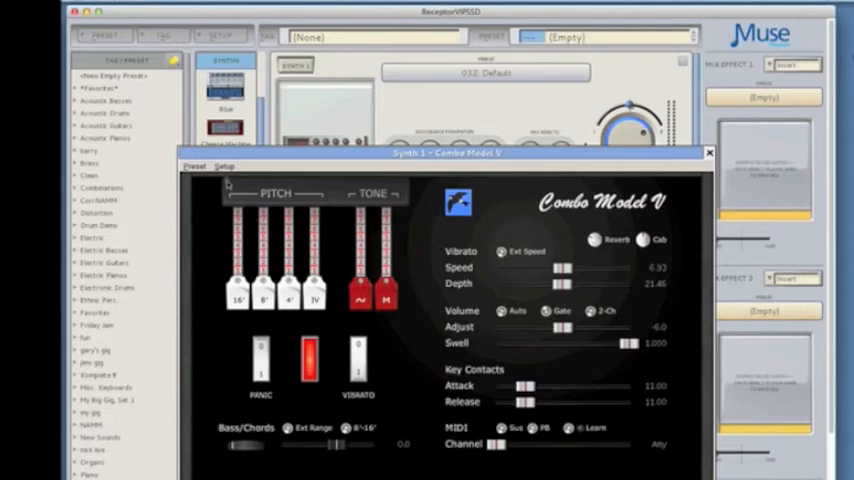
# Step: Update the Combo Model V plugin thumbnail via Setup, confirm, and close the plugin window
pyautogui.click(224, 166)
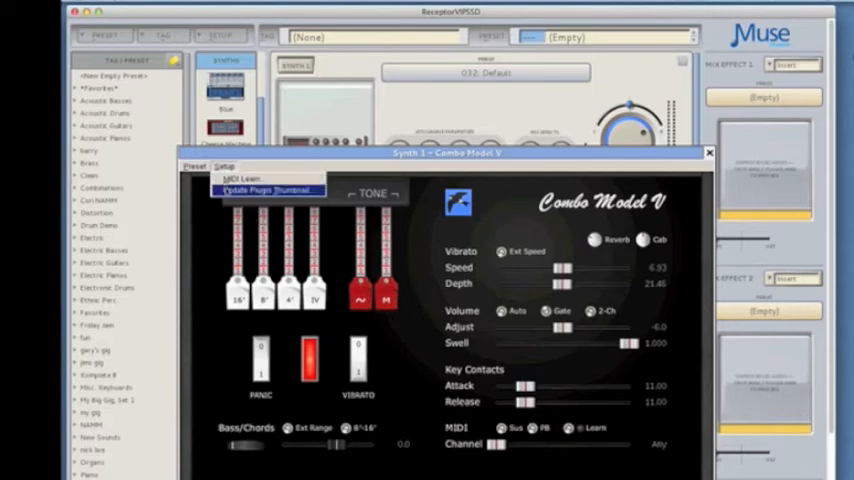
pyautogui.click(265, 190)
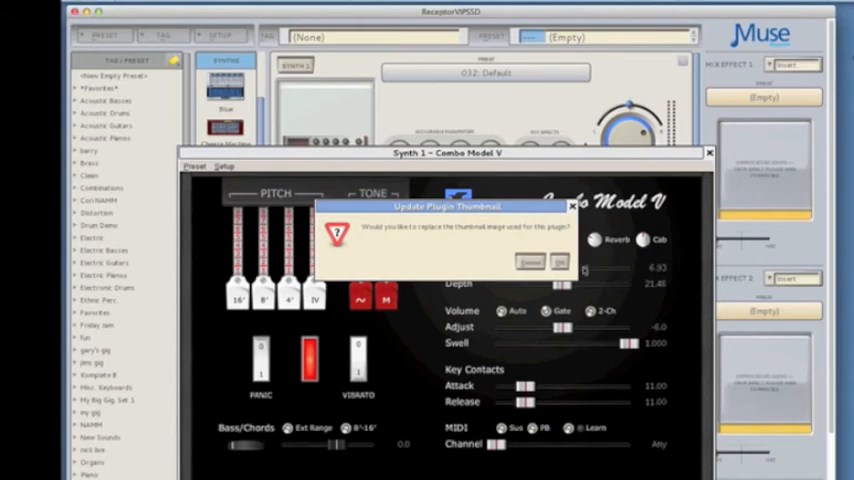
pyautogui.click(559, 261)
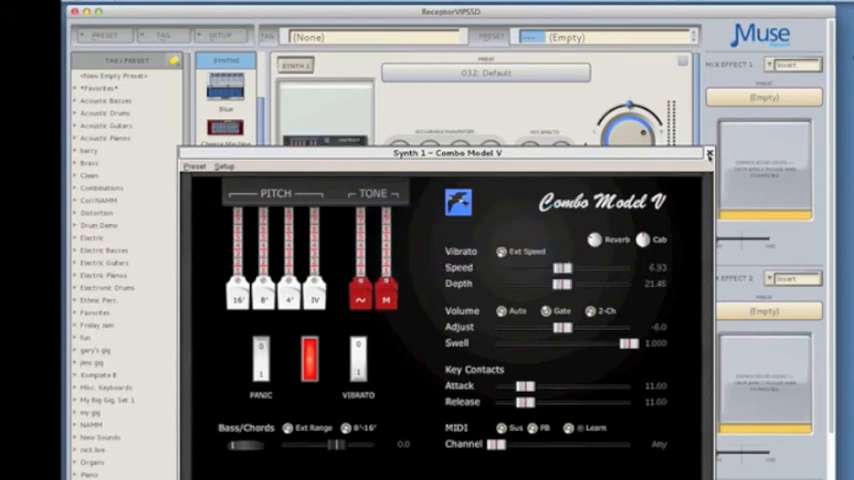
pyautogui.click(710, 155)
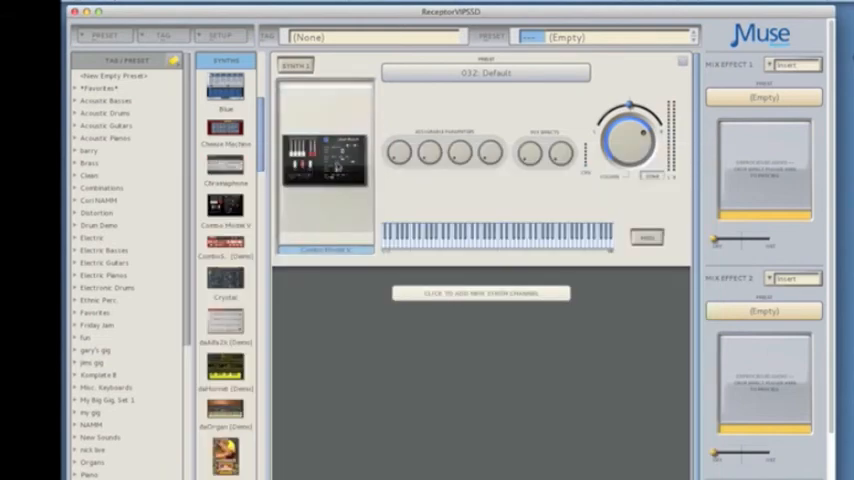